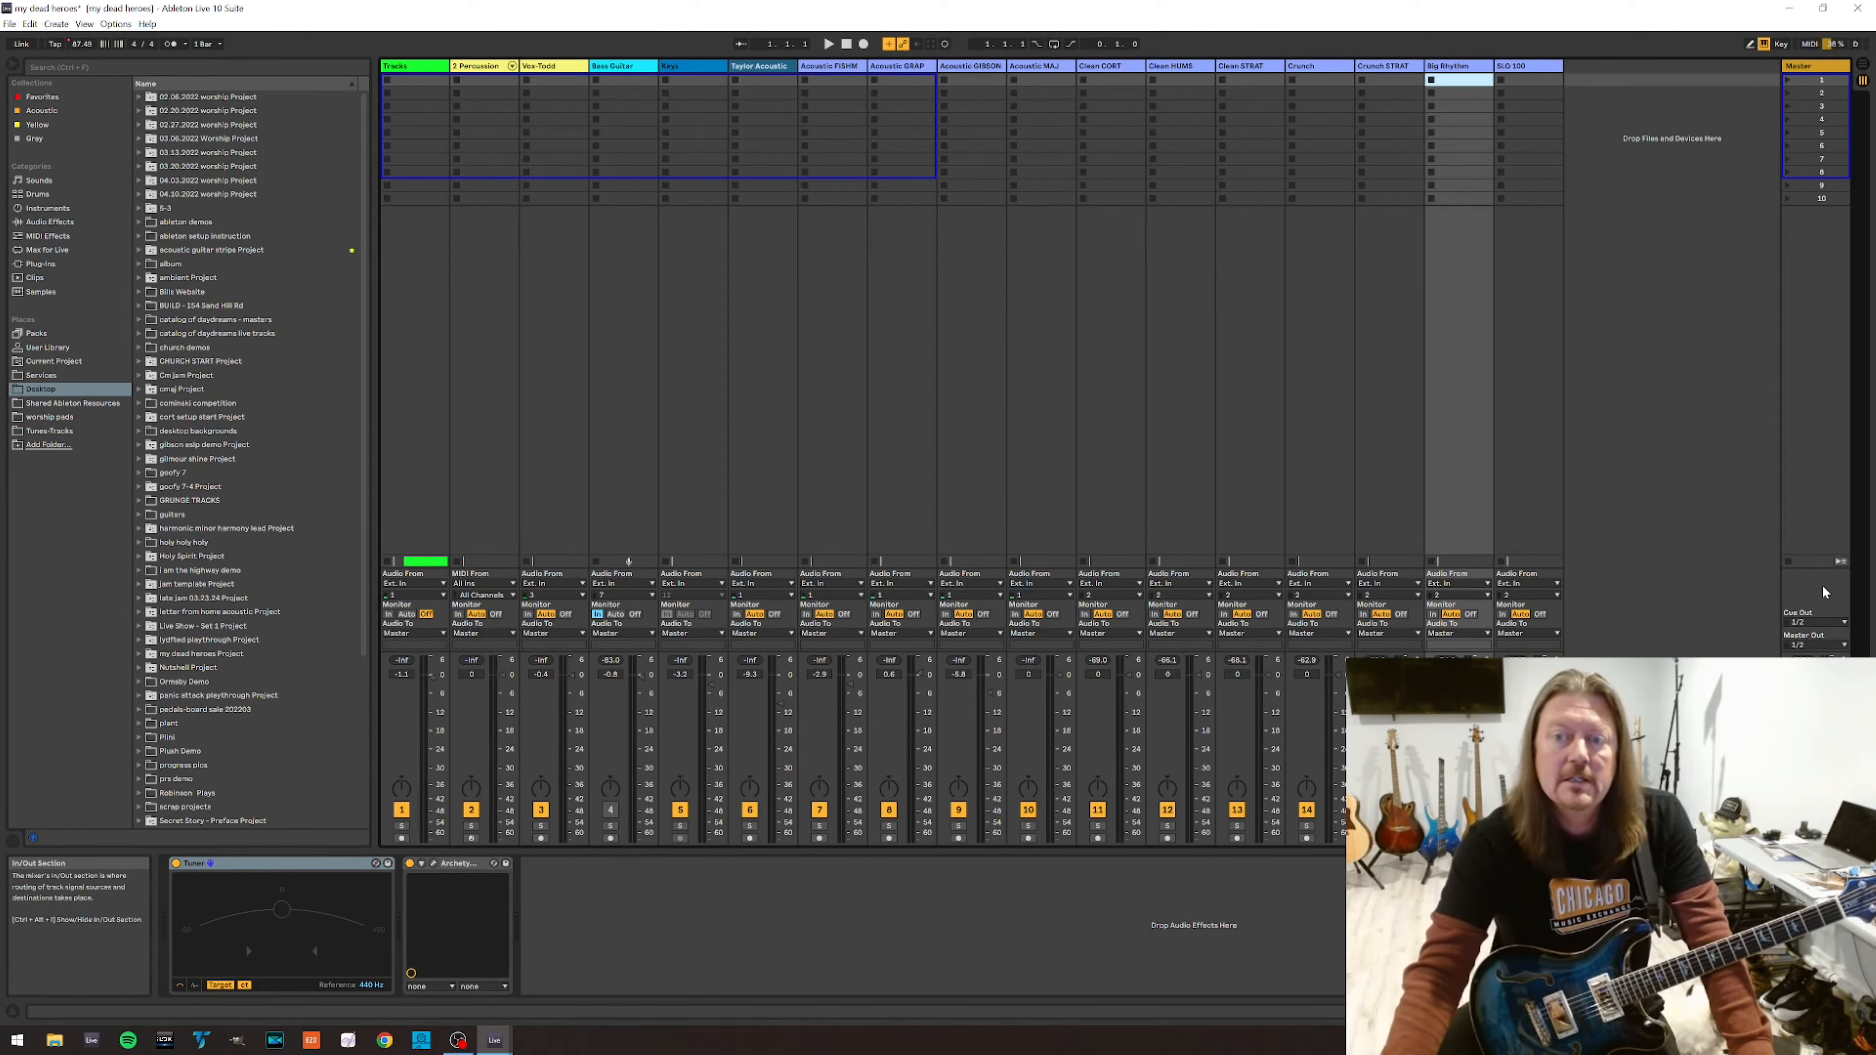
mouse_move(1793, 583)
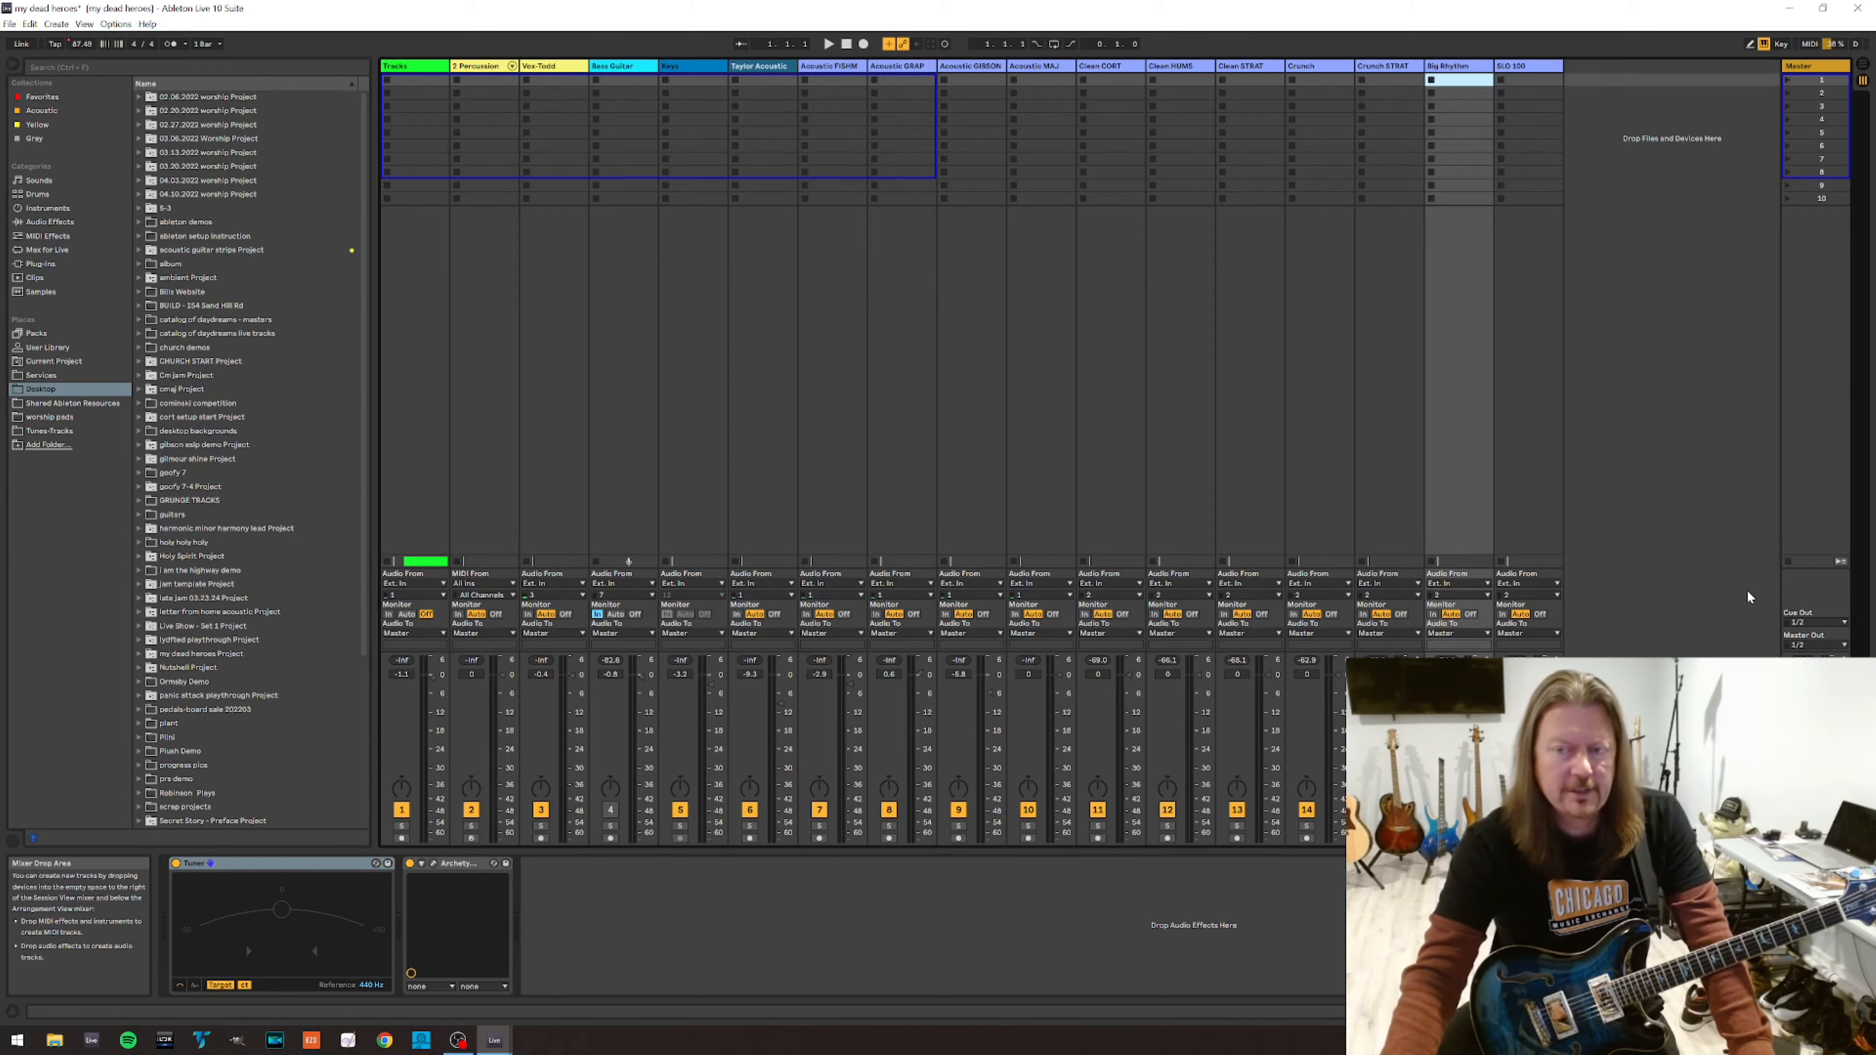
mouse_move(398, 94)
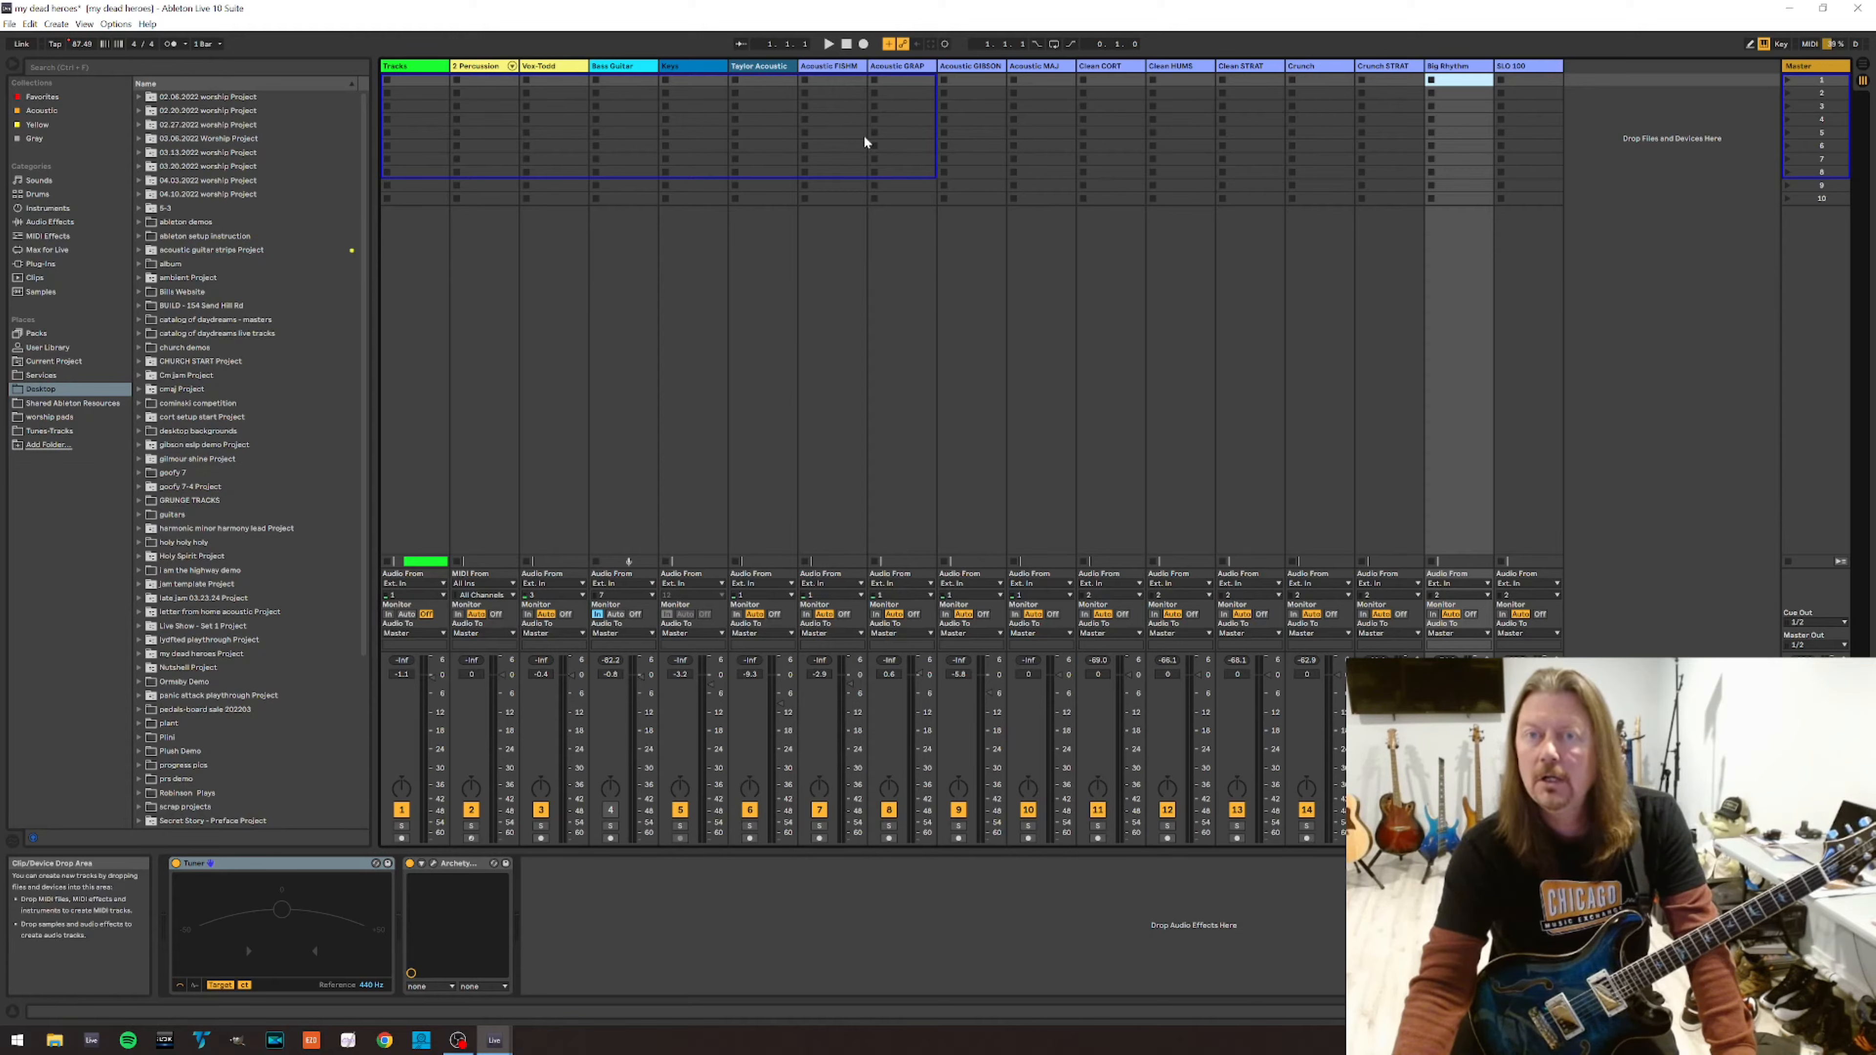
mouse_move(1158, 190)
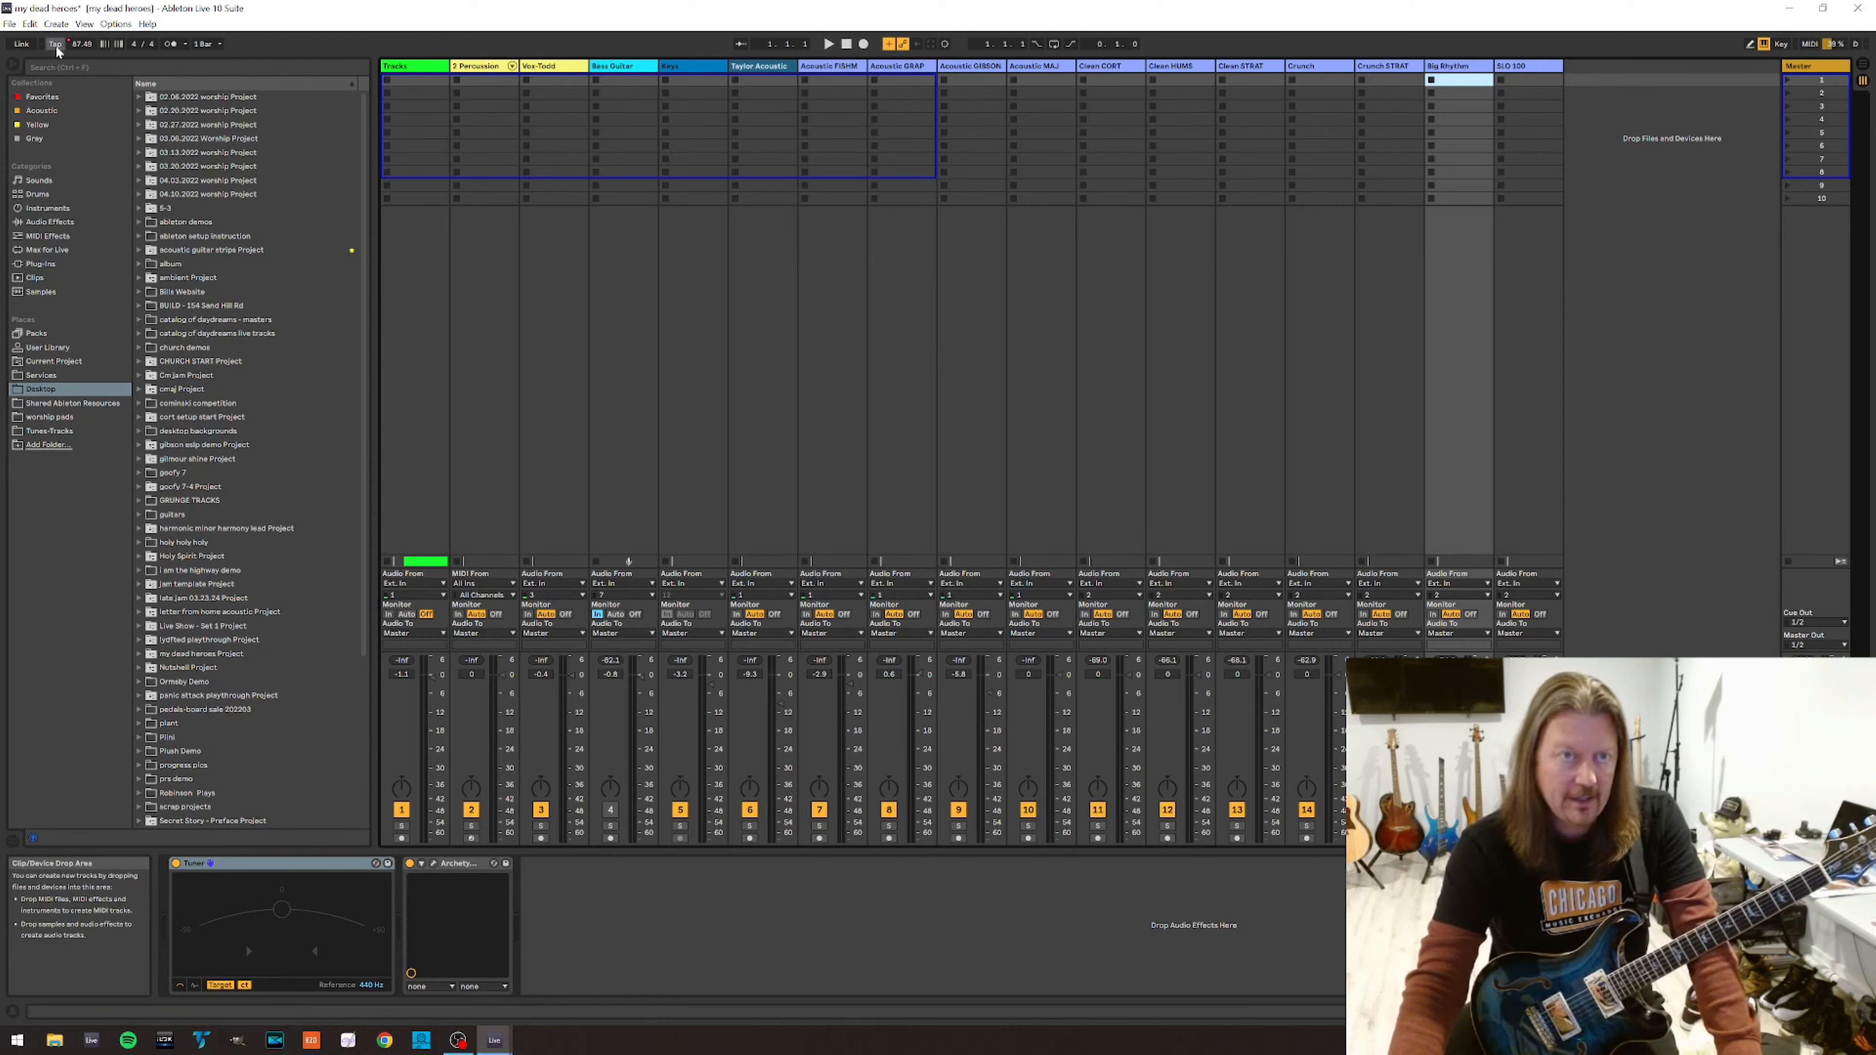
Review the FBV Shortboard Mk II MIDI port switches in Preferences Link/MIDI settings.
click(115, 24)
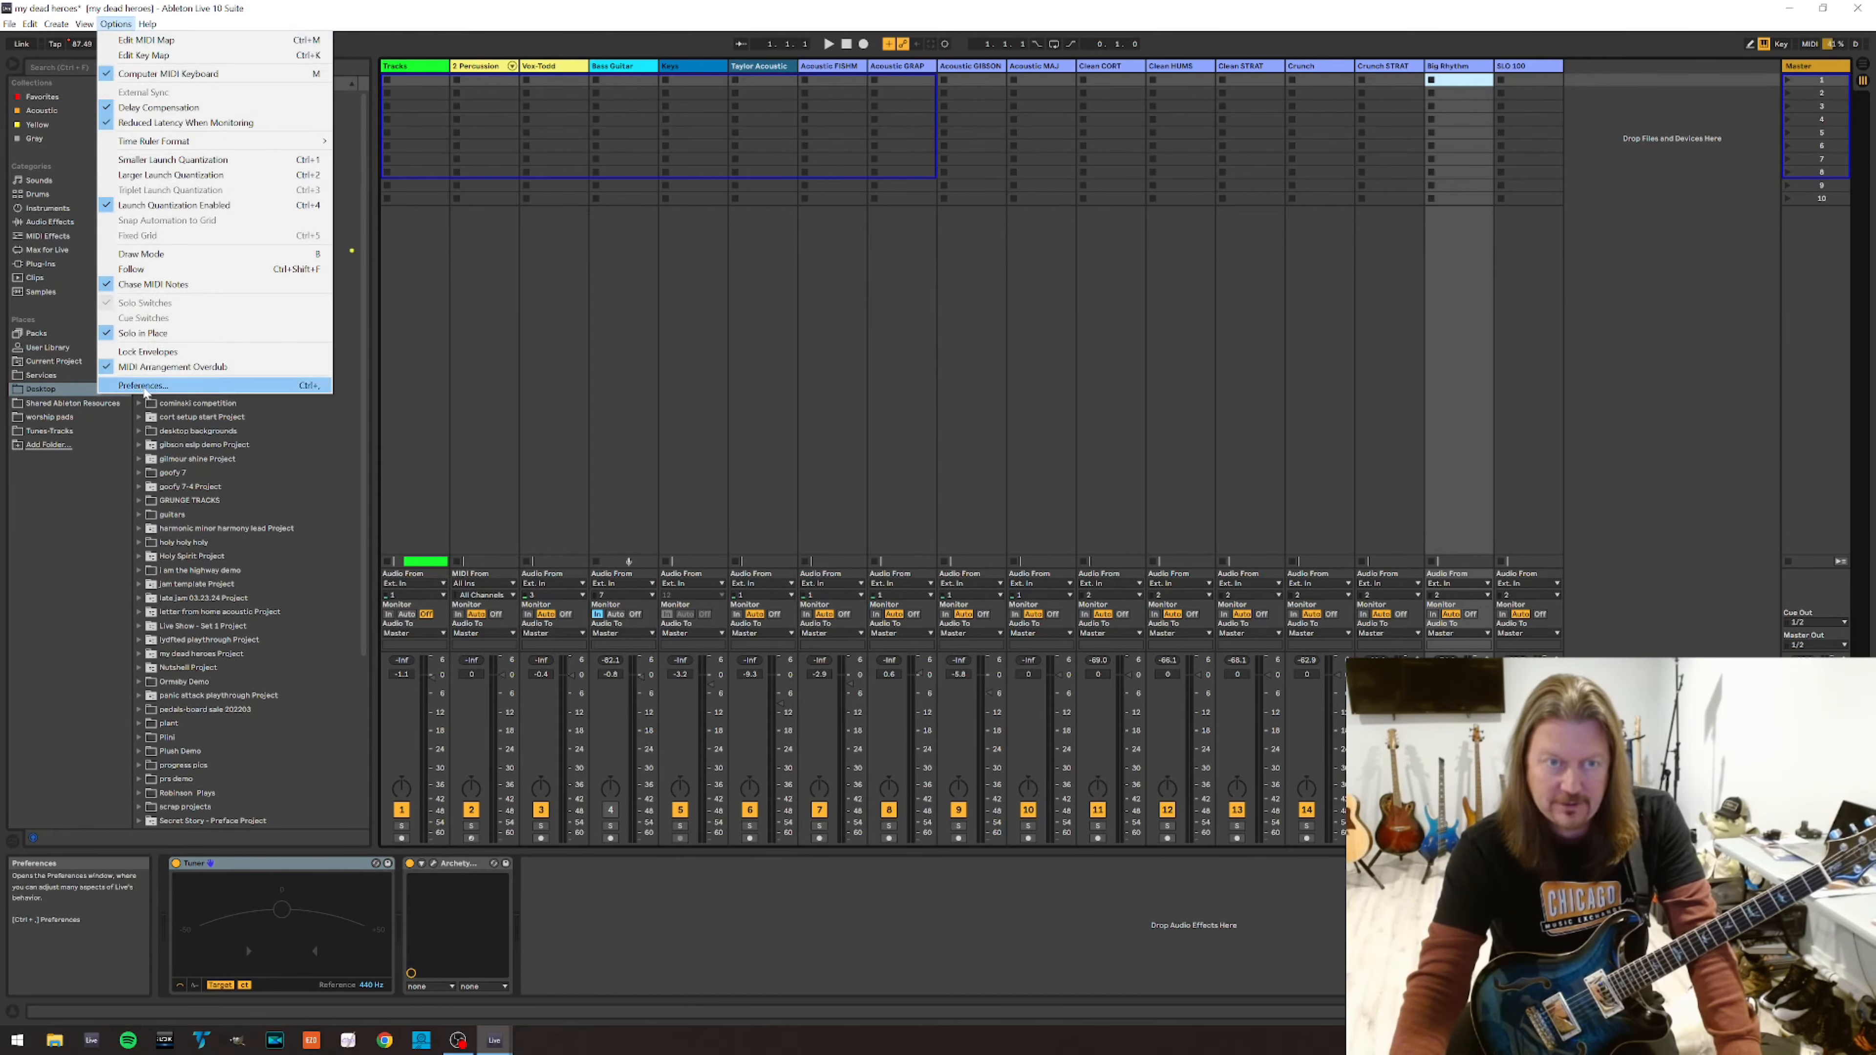
click(141, 385)
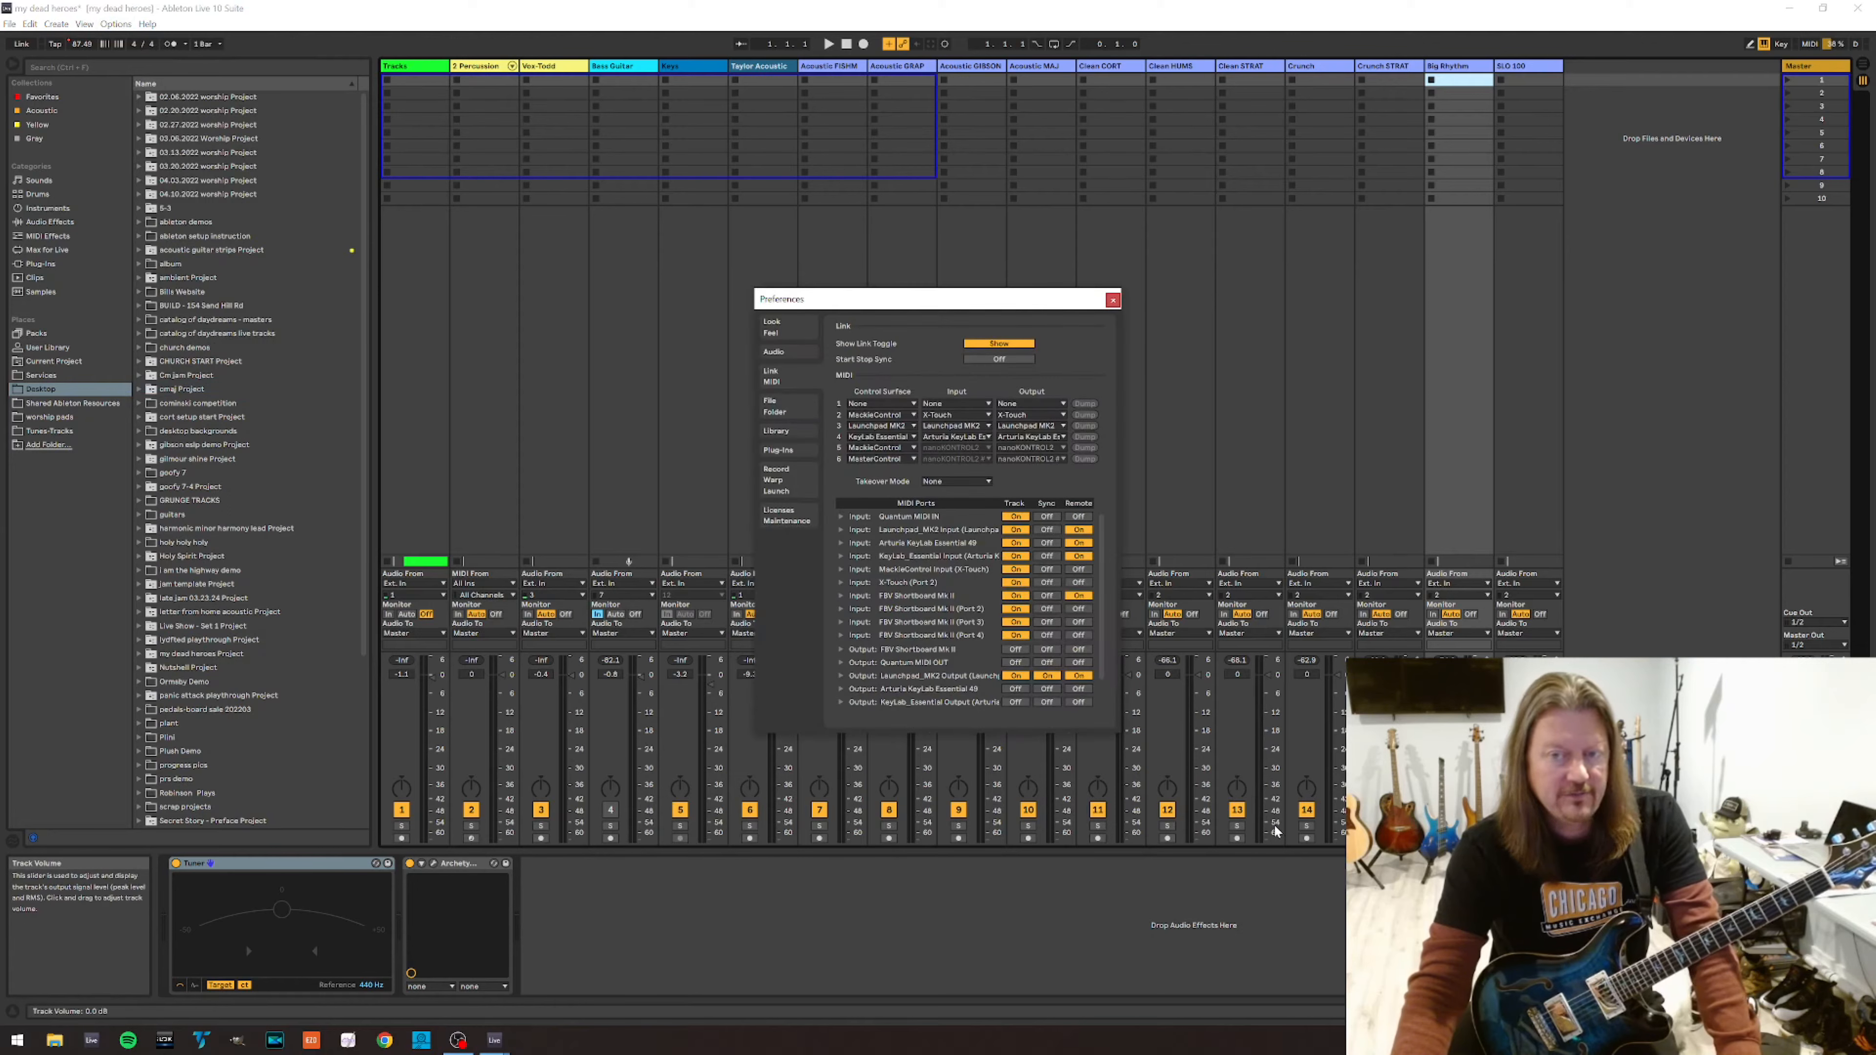
mouse_move(1257, 847)
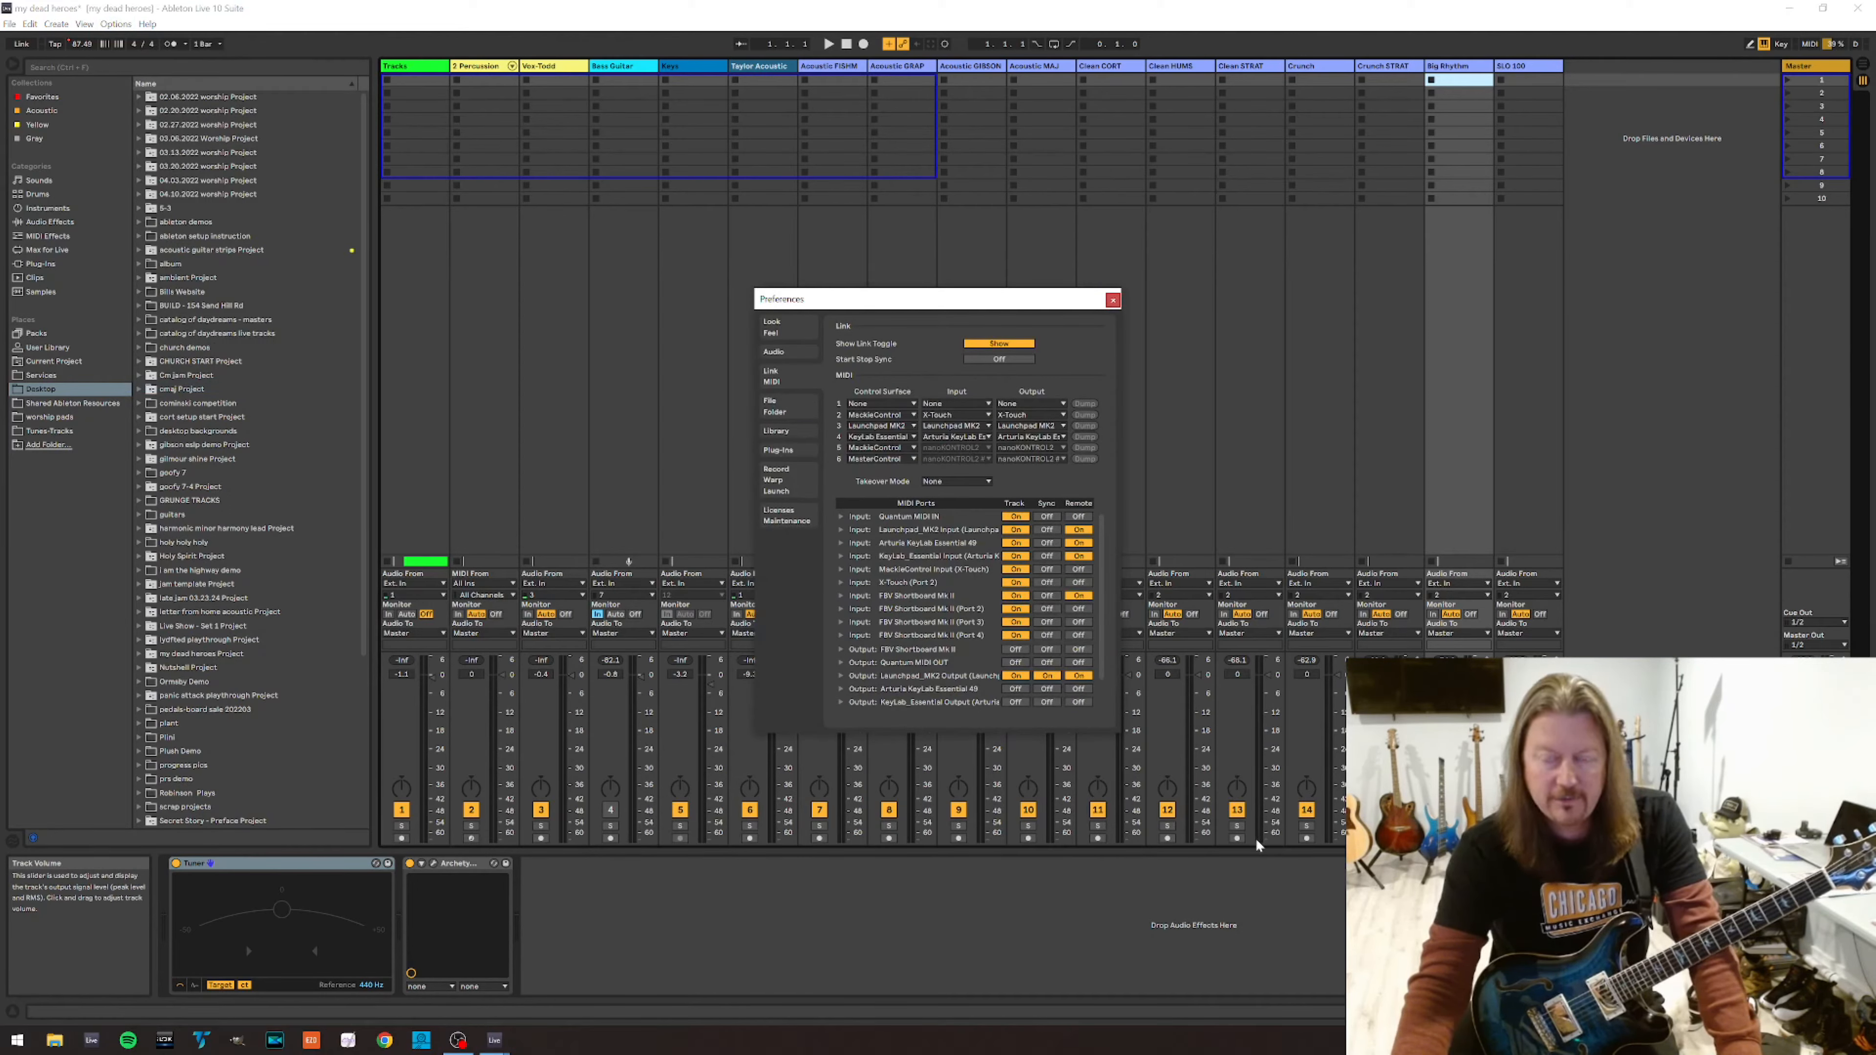
mouse_move(796, 388)
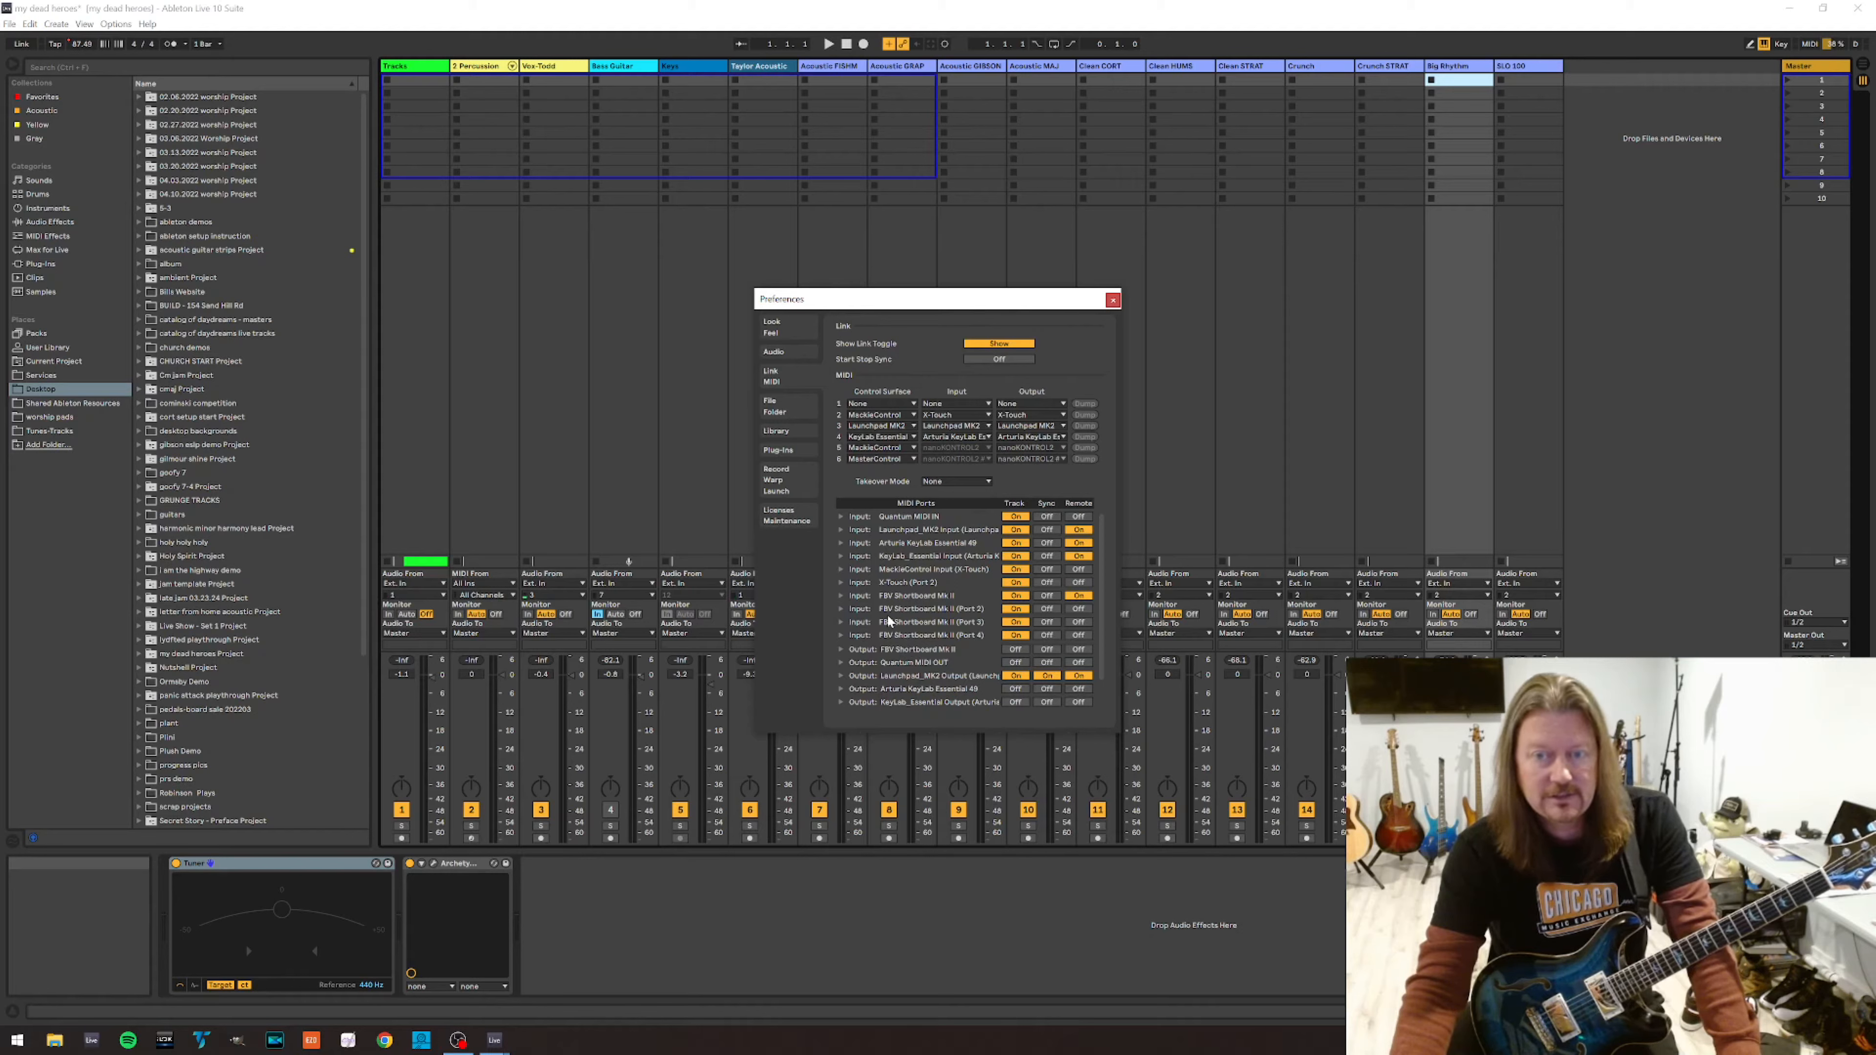
click(880, 458)
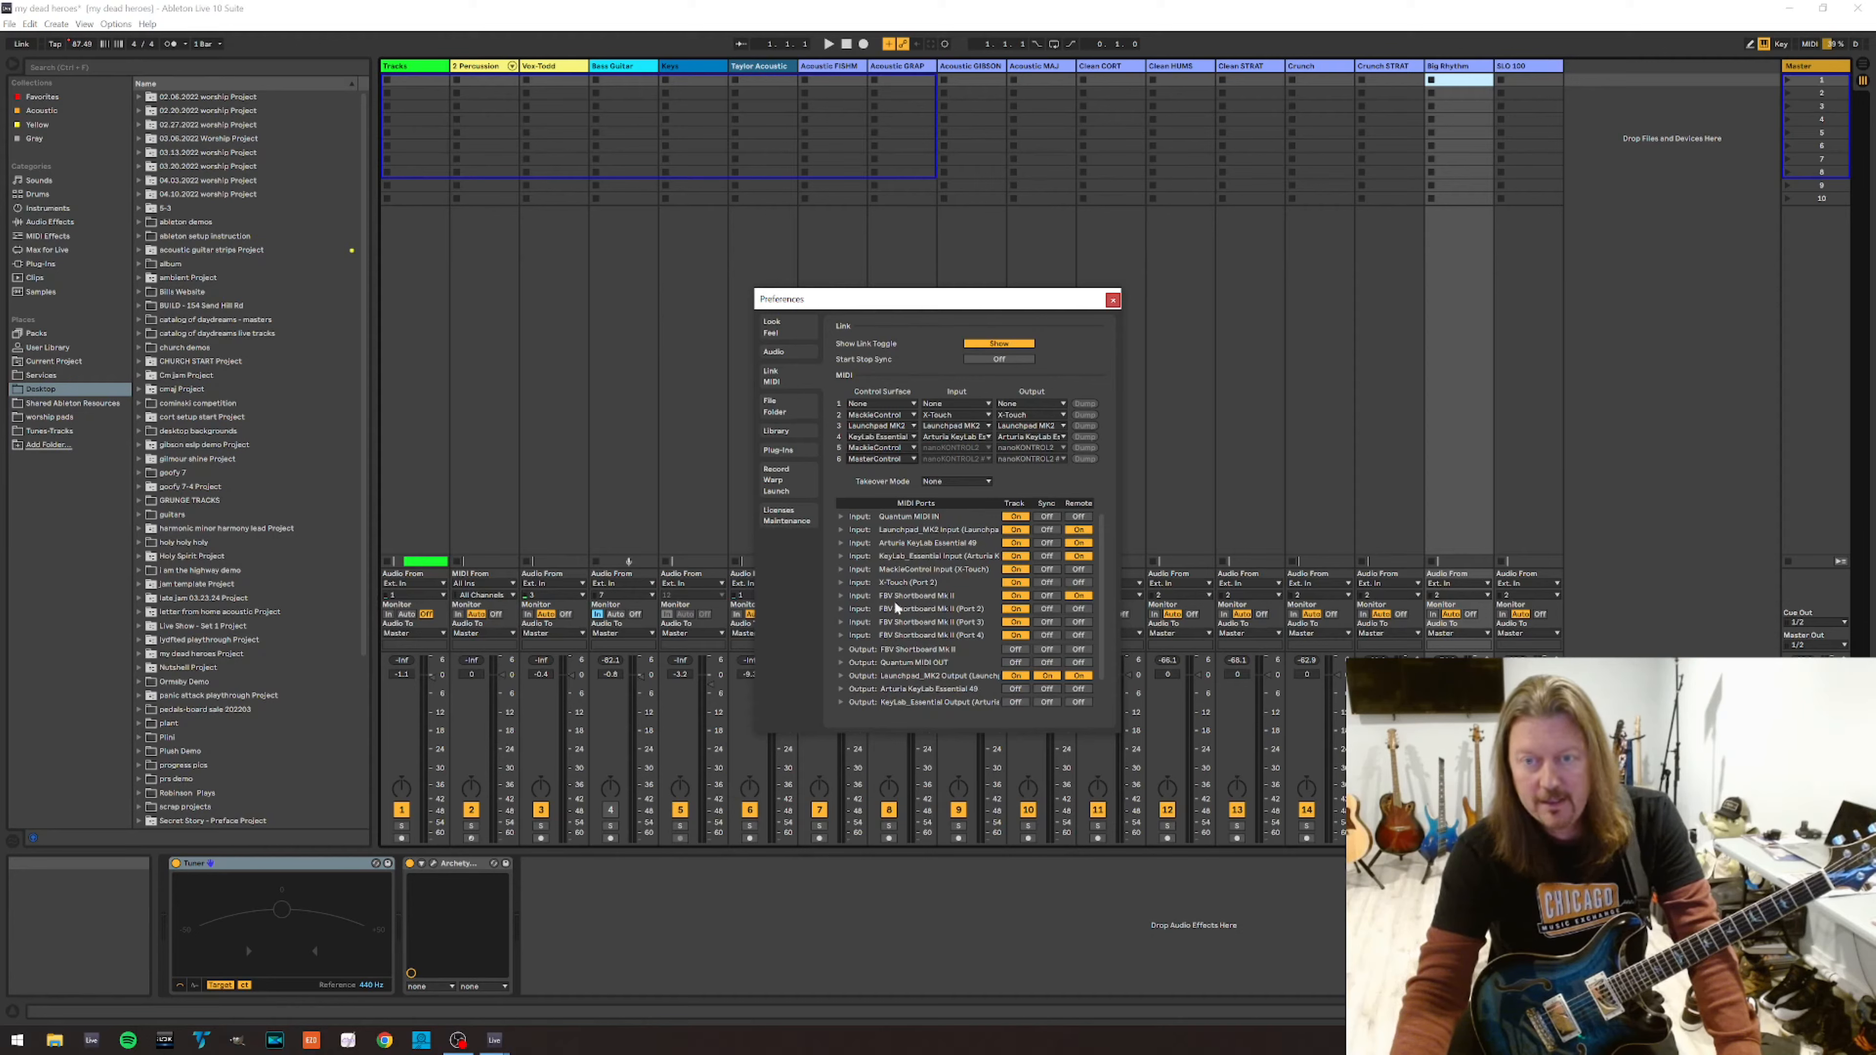
mouse_move(949, 607)
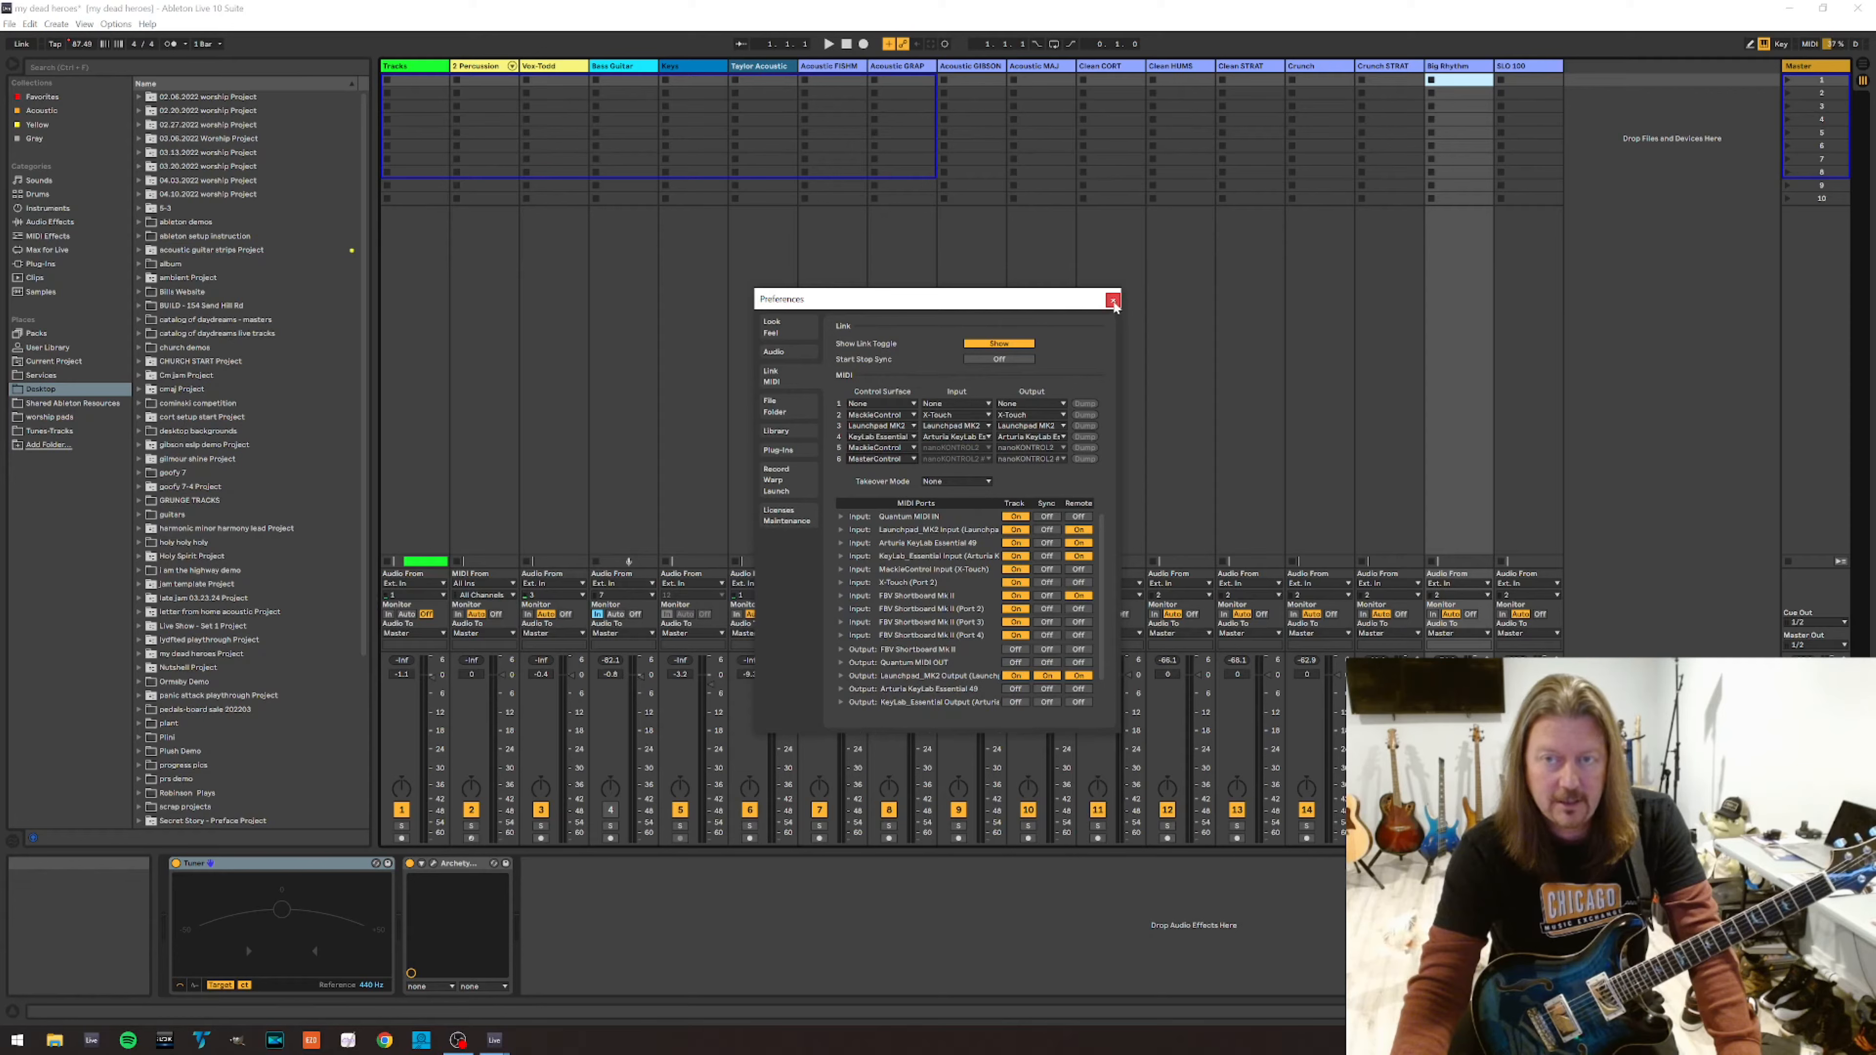
Map the Acoustic FISHMAN track's Arm button to foot-switch MIDI channel/CC 1/10.
click(1113, 298)
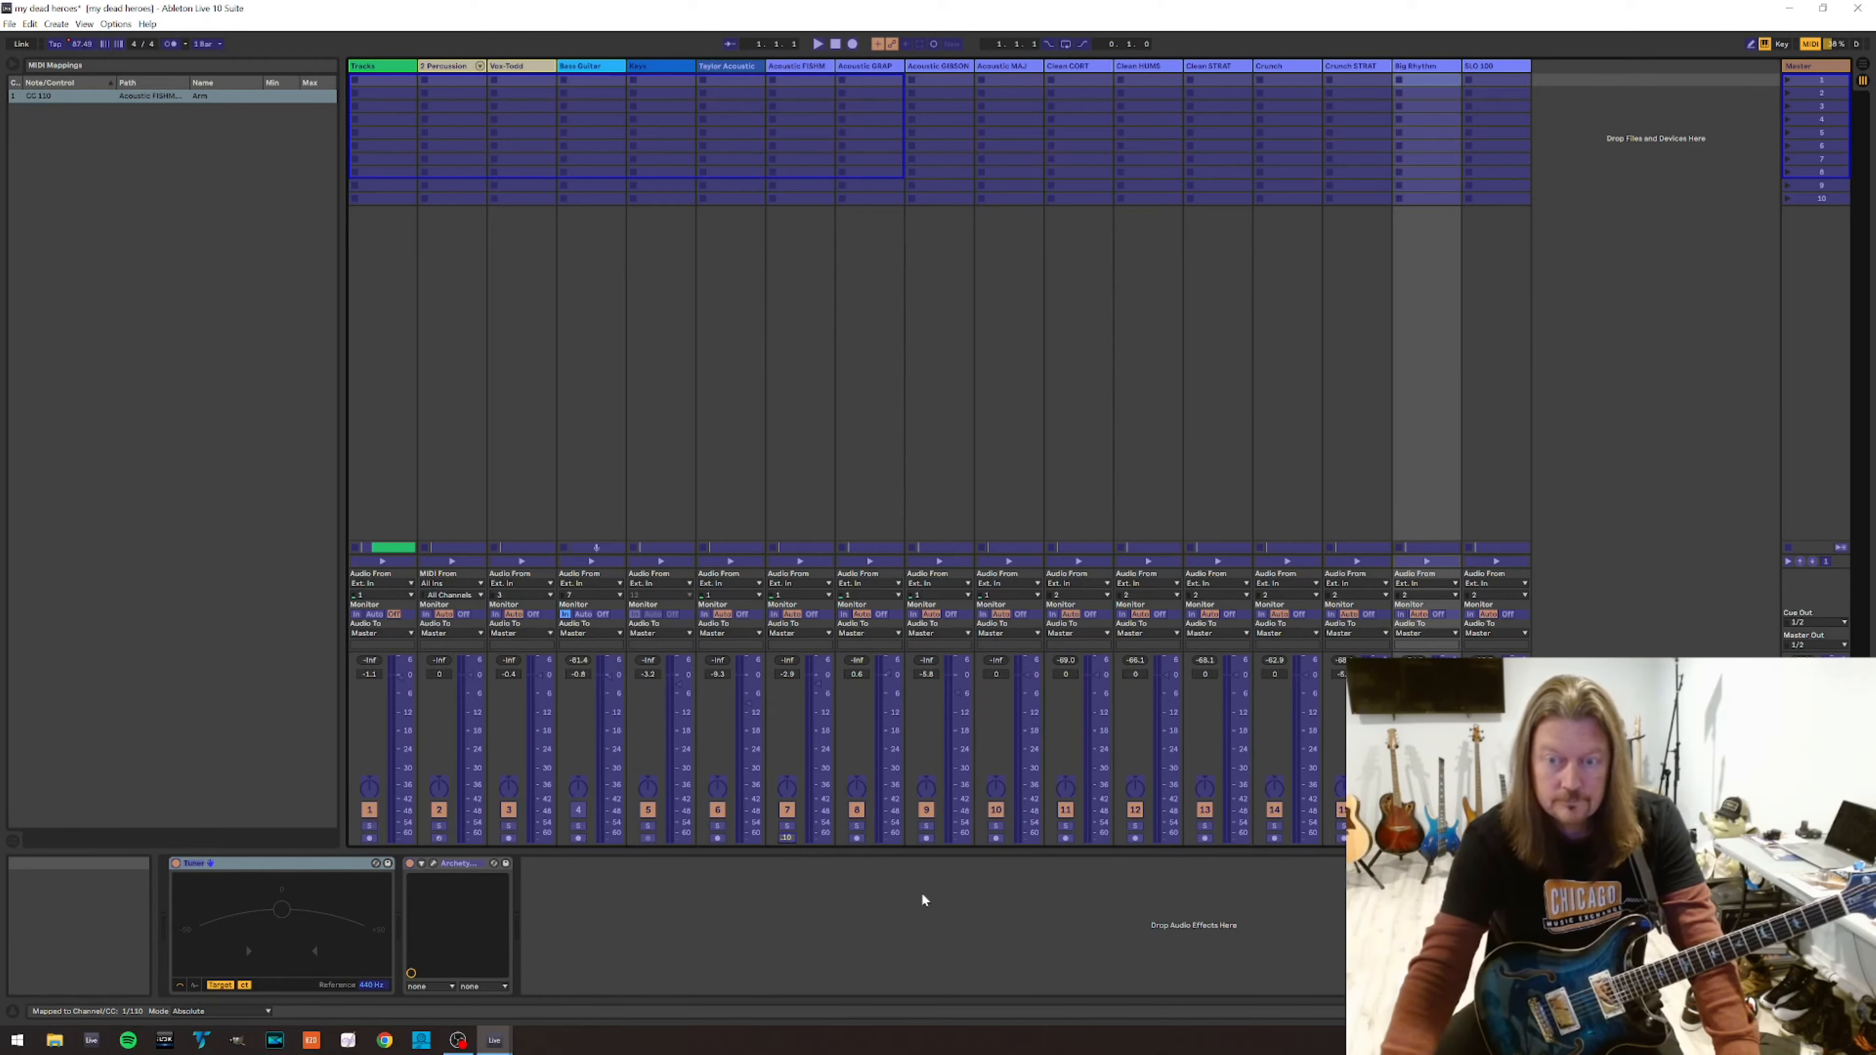
mouse_move(785, 846)
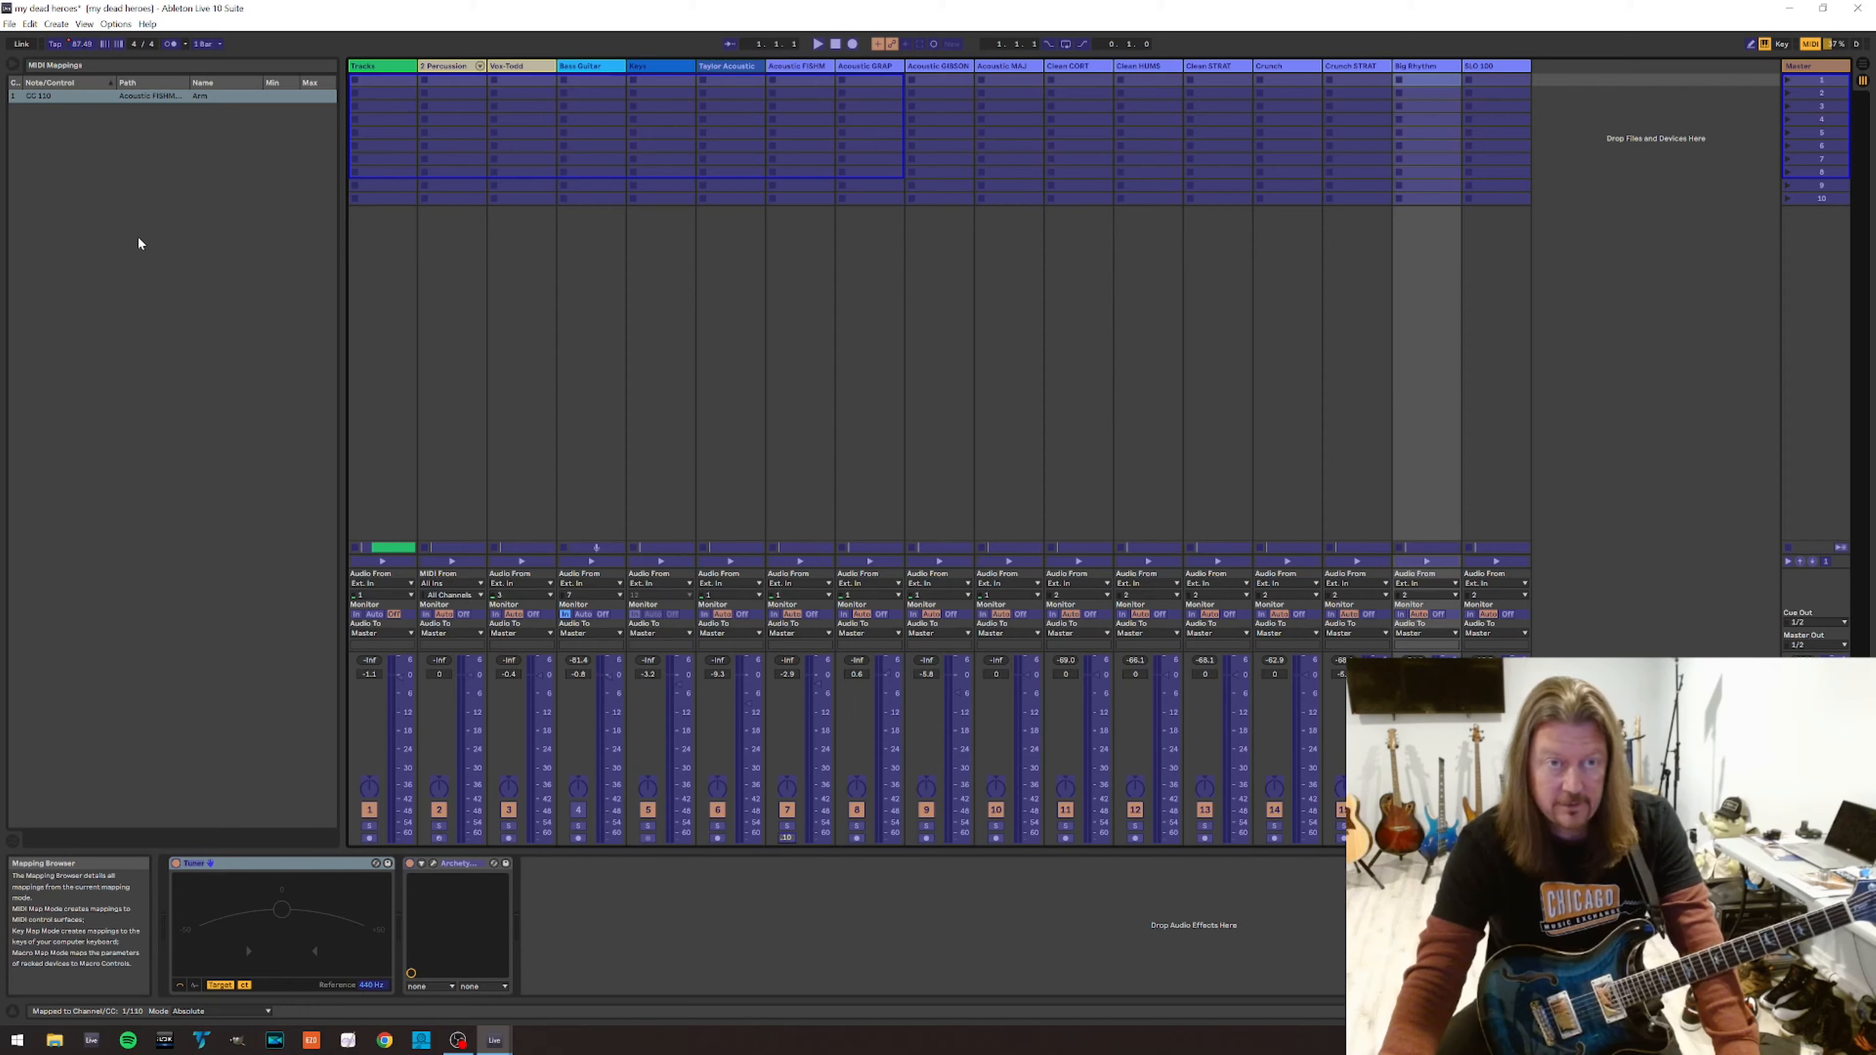
click(149, 96)
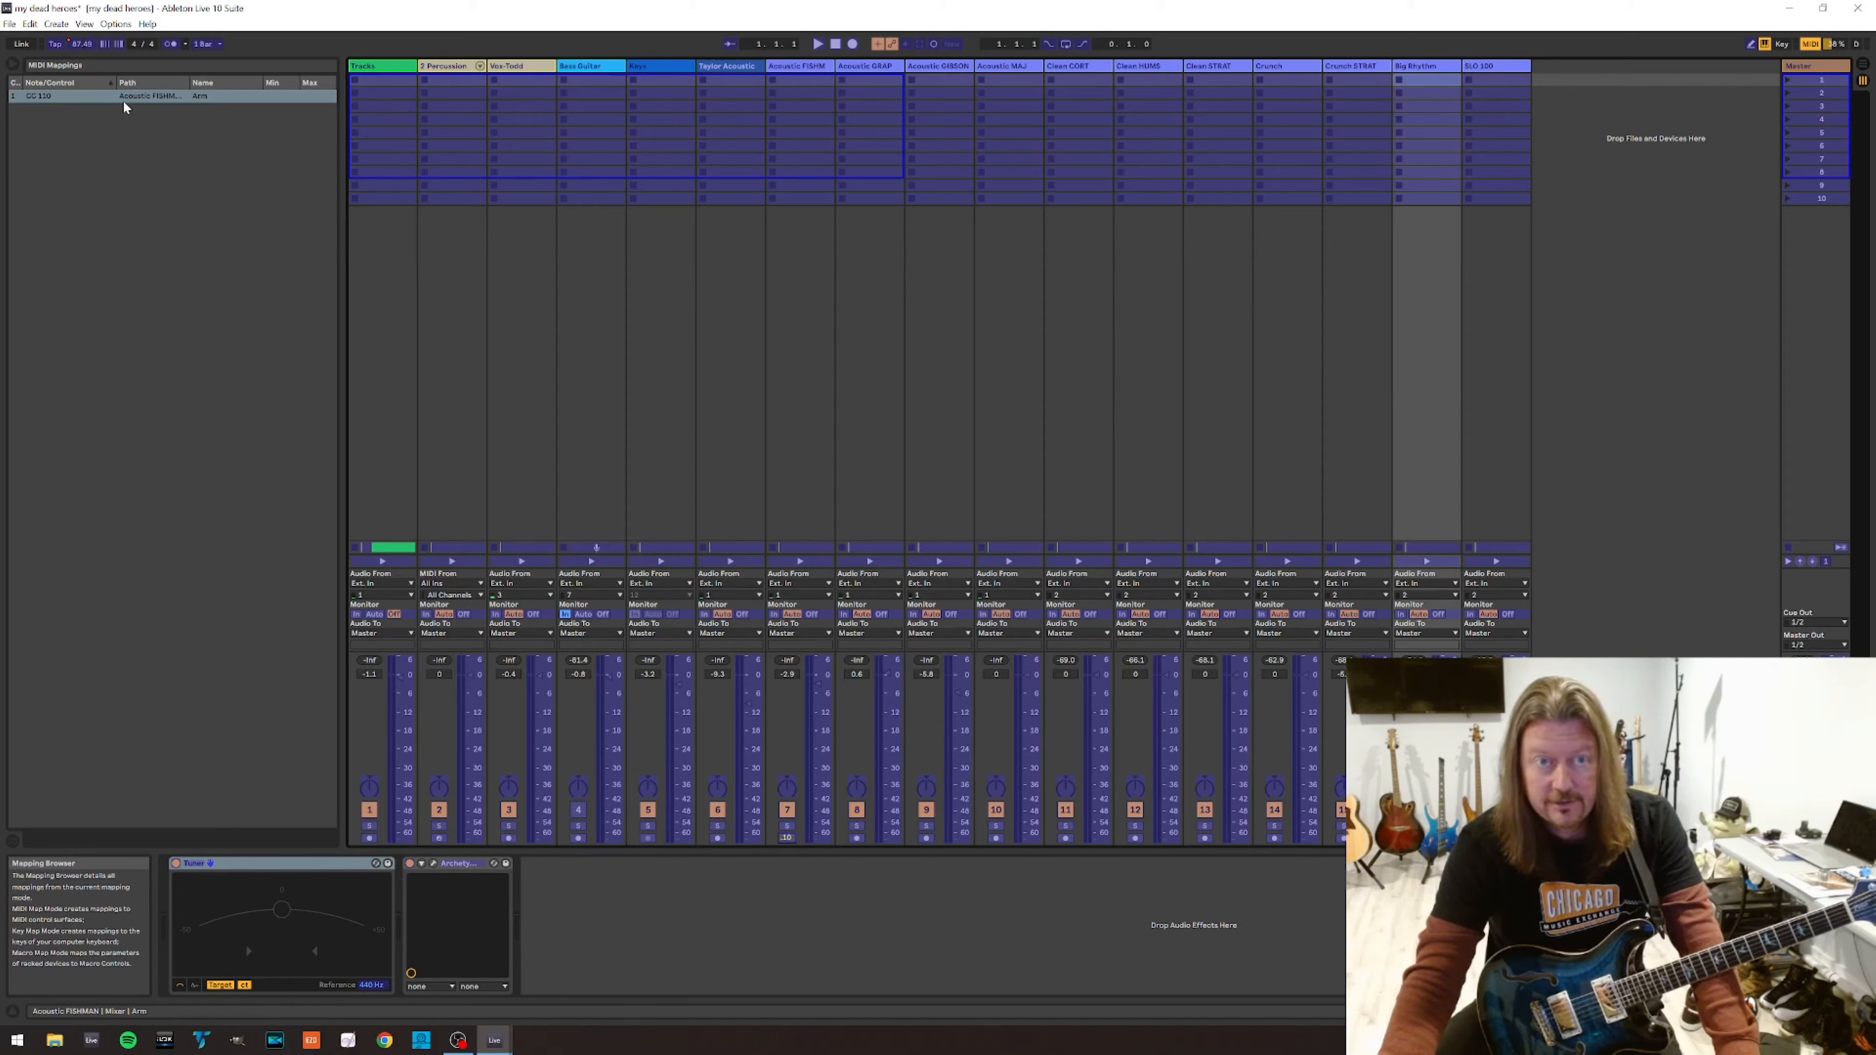